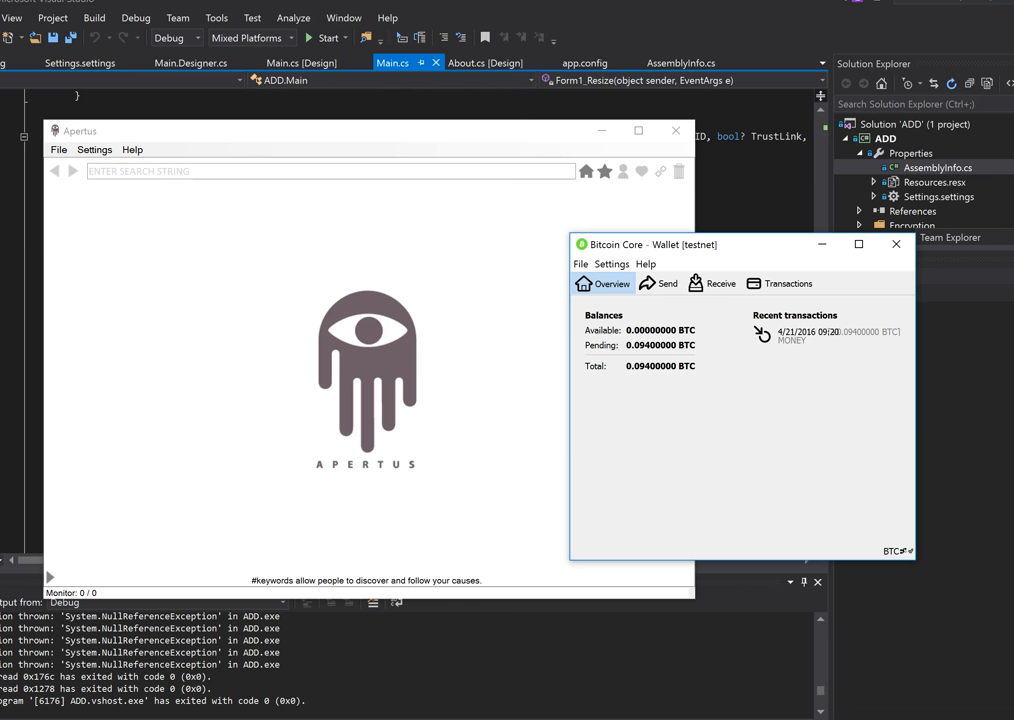
mouse_move(740, 476)
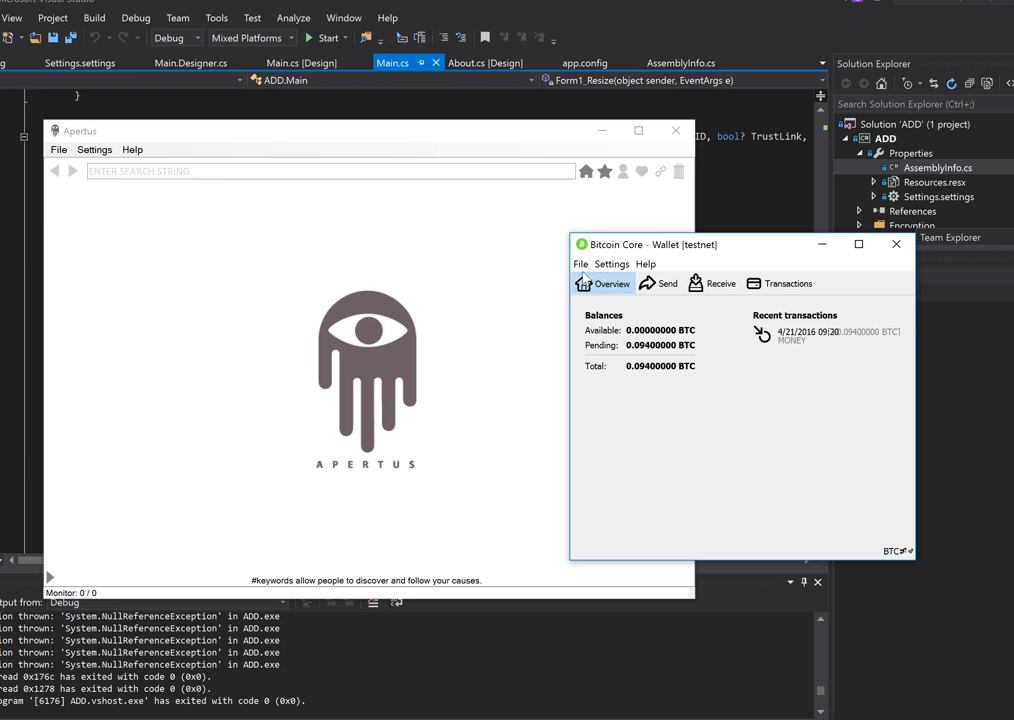
Create a new receiving address labelled TESTCOINS in the testnet wallet and close the address list
left_click(714, 284)
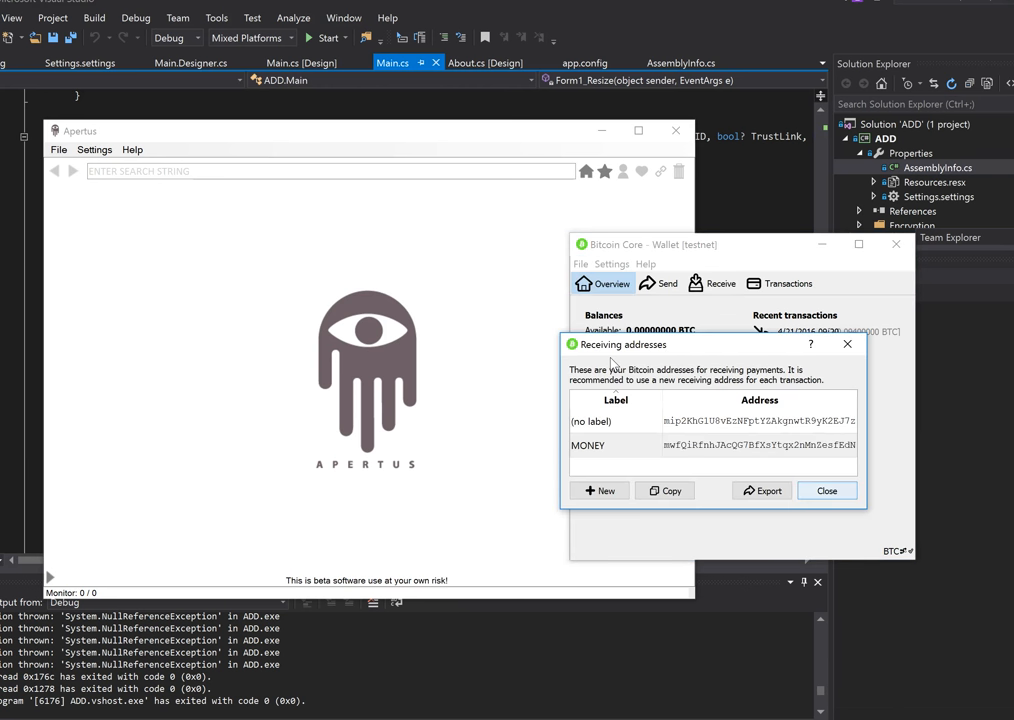
mouse_move(598, 478)
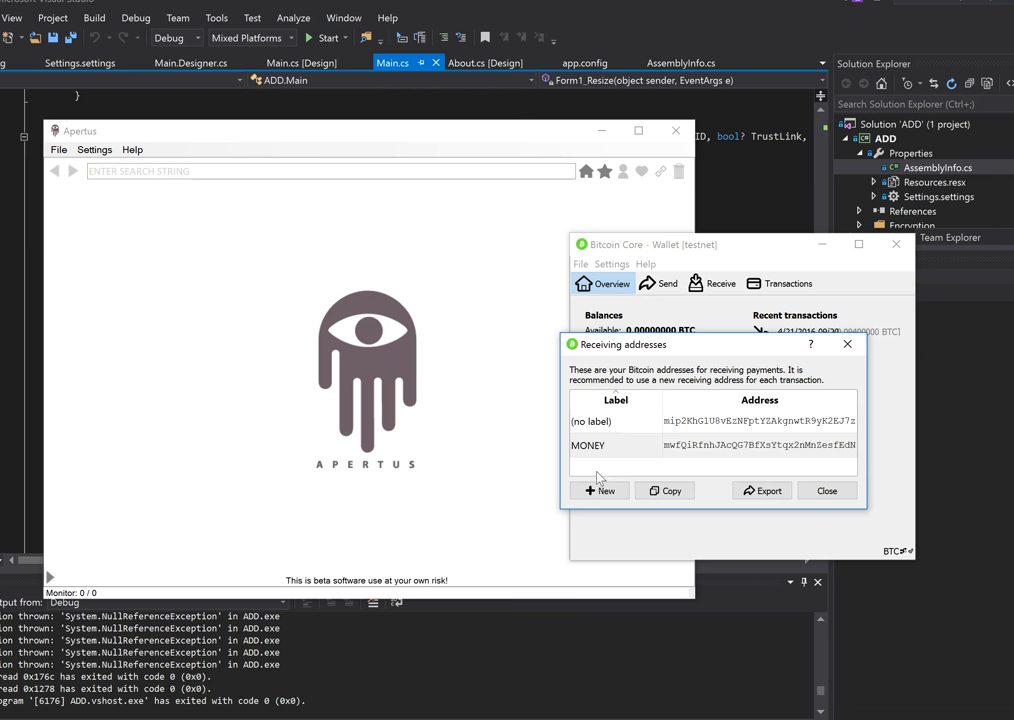
left_click(600, 490)
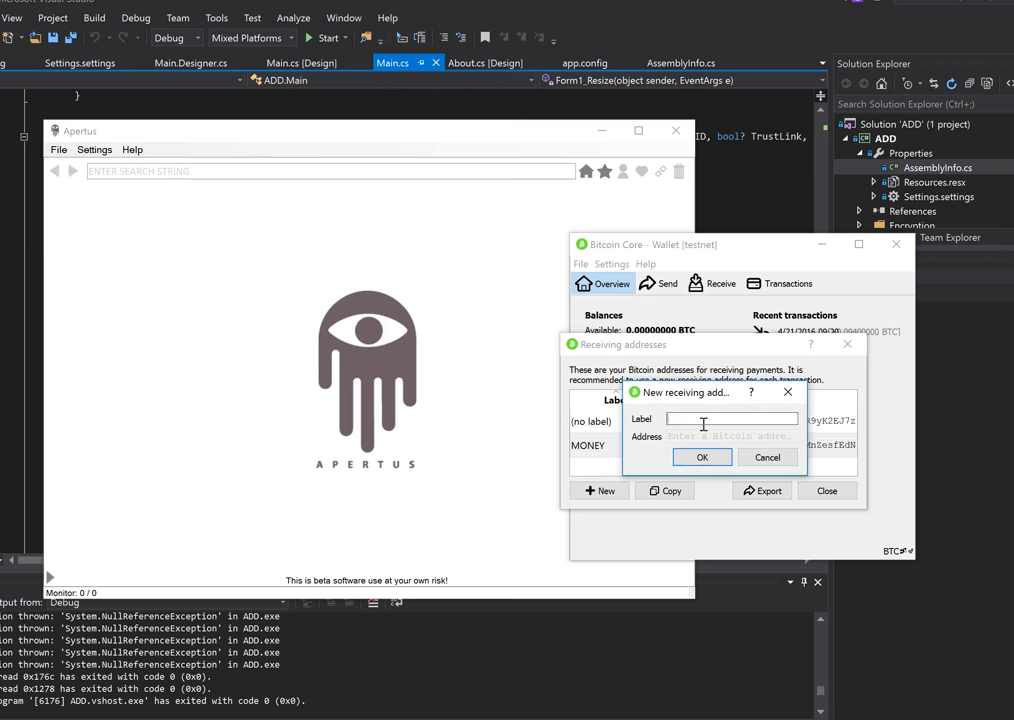
type("TESTCOINS")
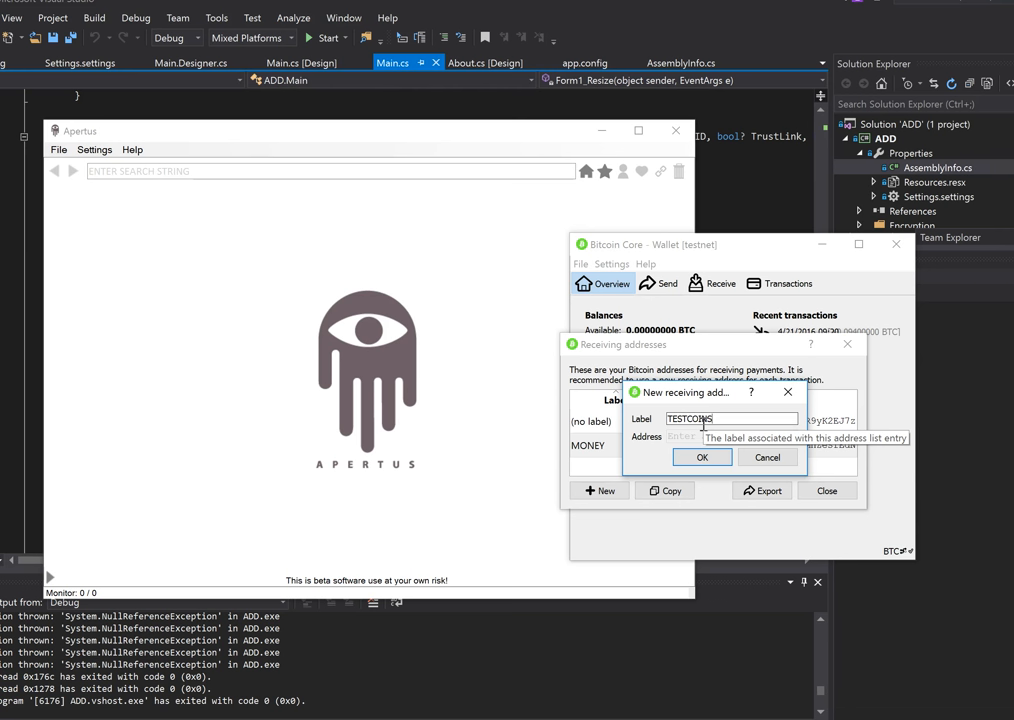
left_click(702, 456)
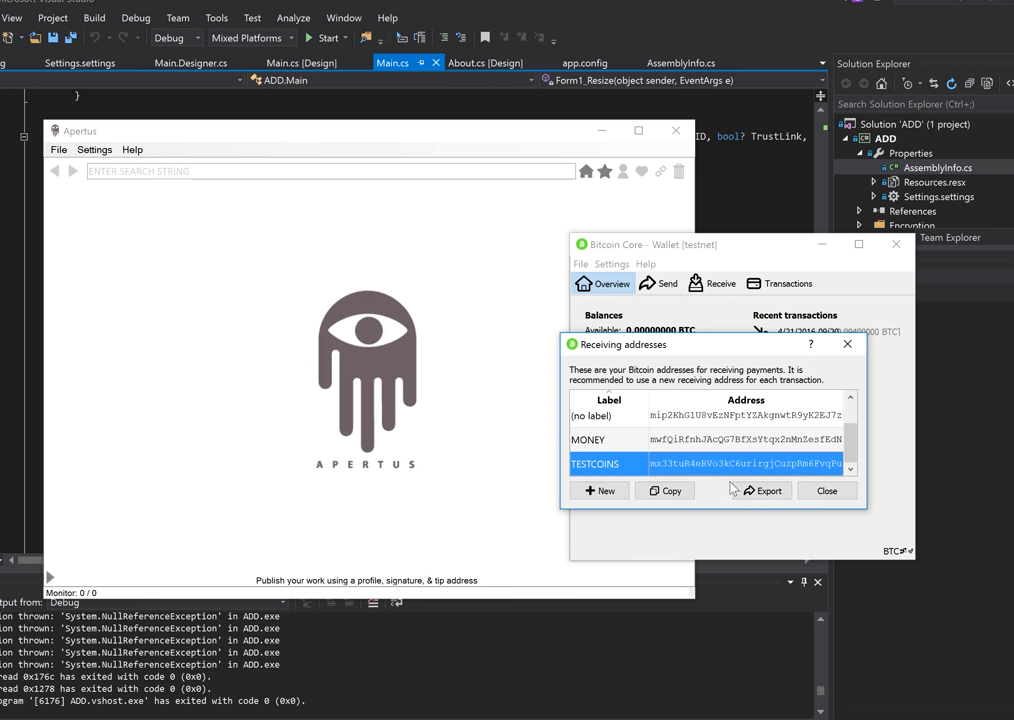
left_click(828, 490)
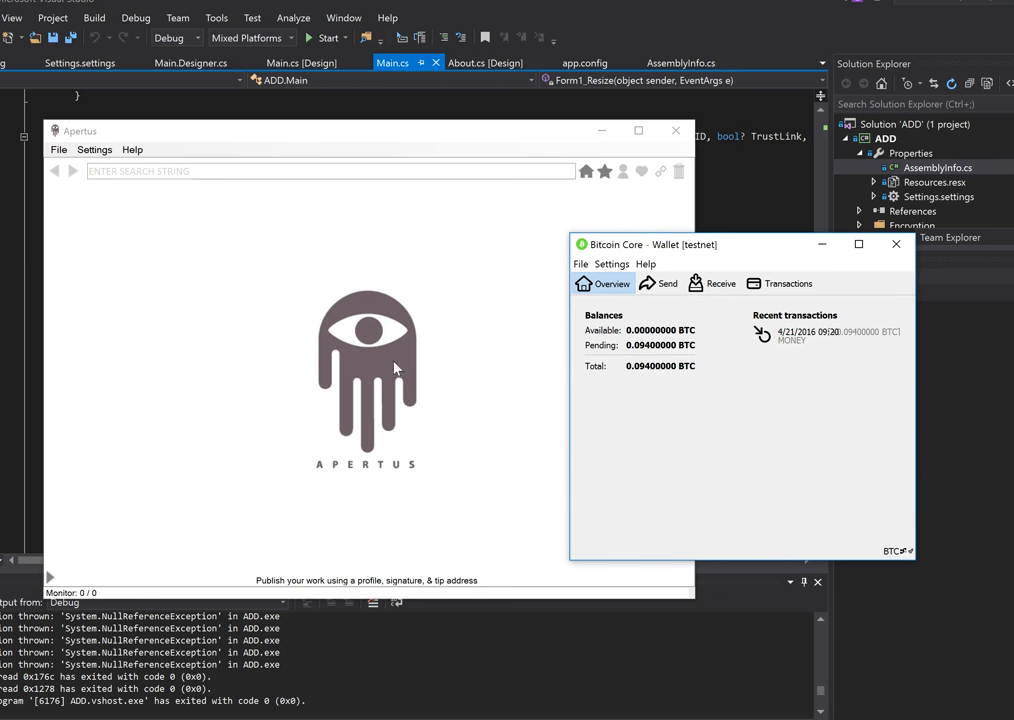
mouse_move(406, 338)
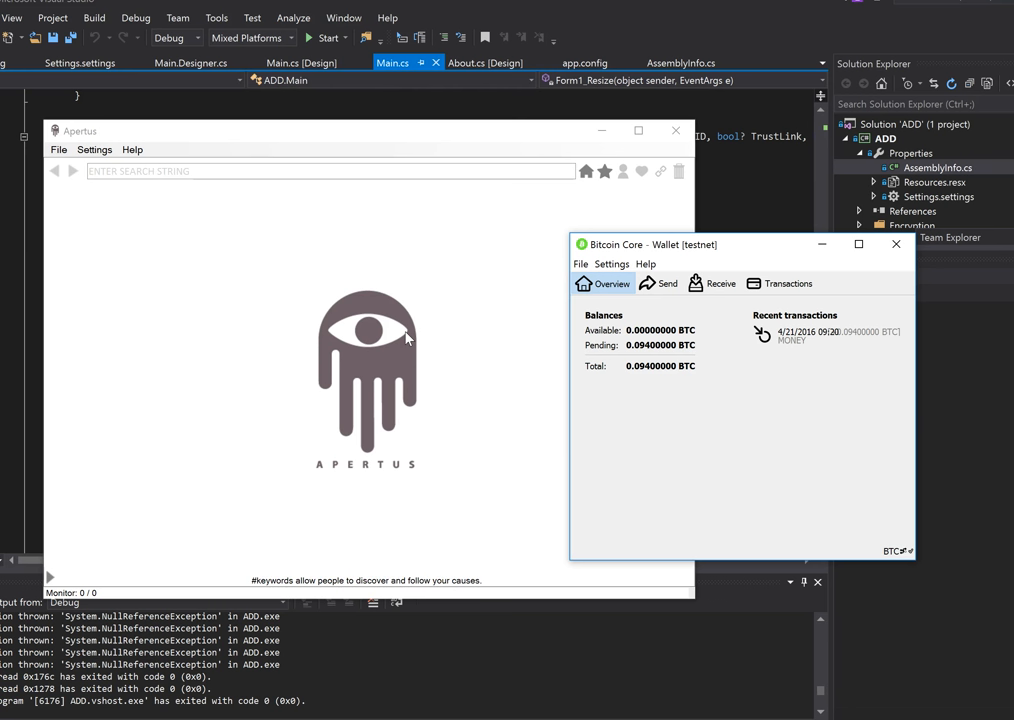
Bring the Apertus browser window forward by its address bar
left_click(330, 170)
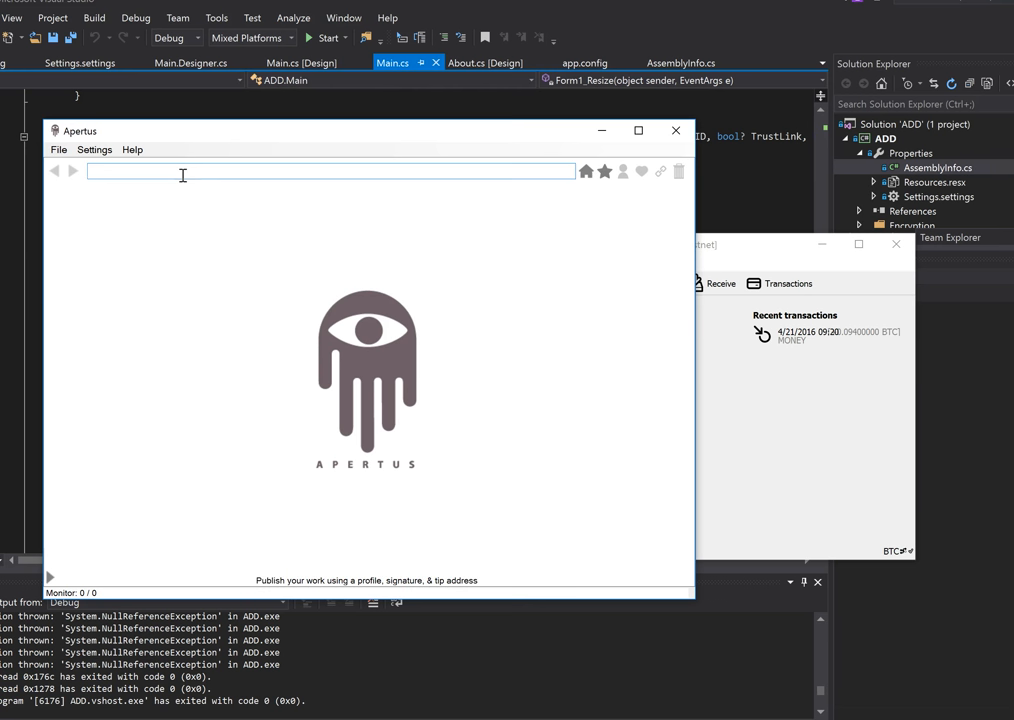
type("h")
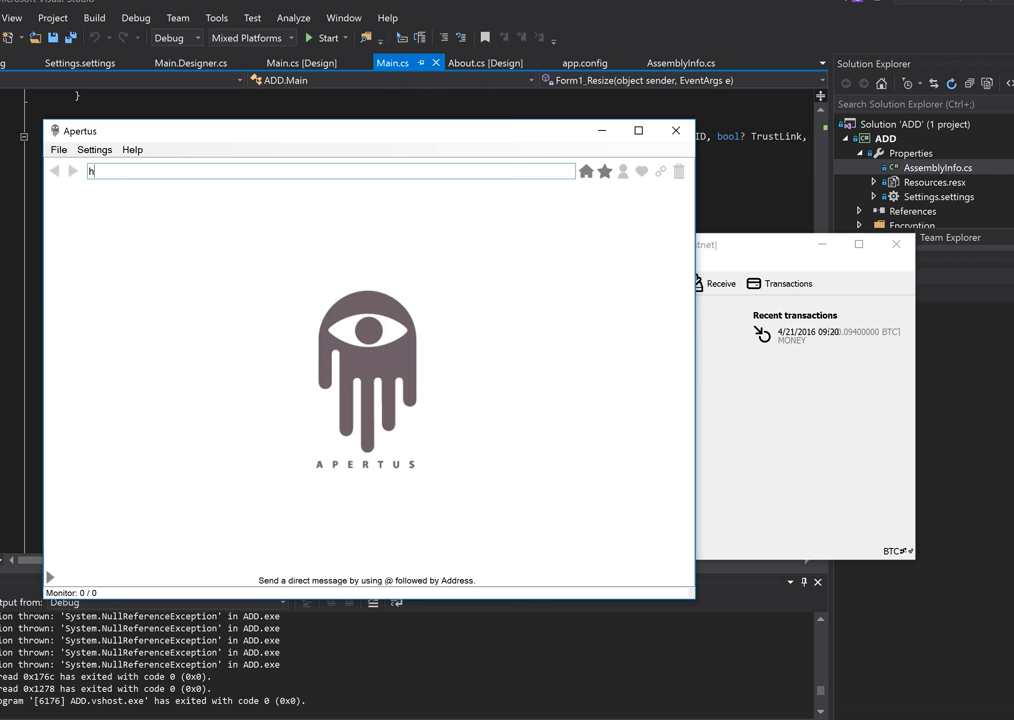
type("ttp:")
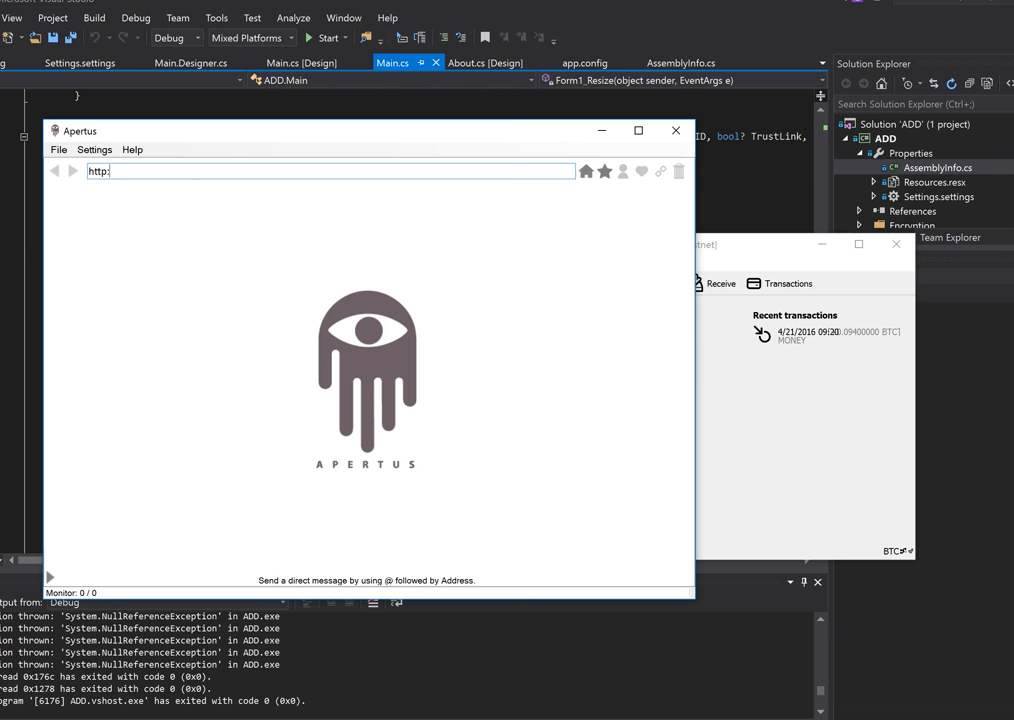
type("//www.g")
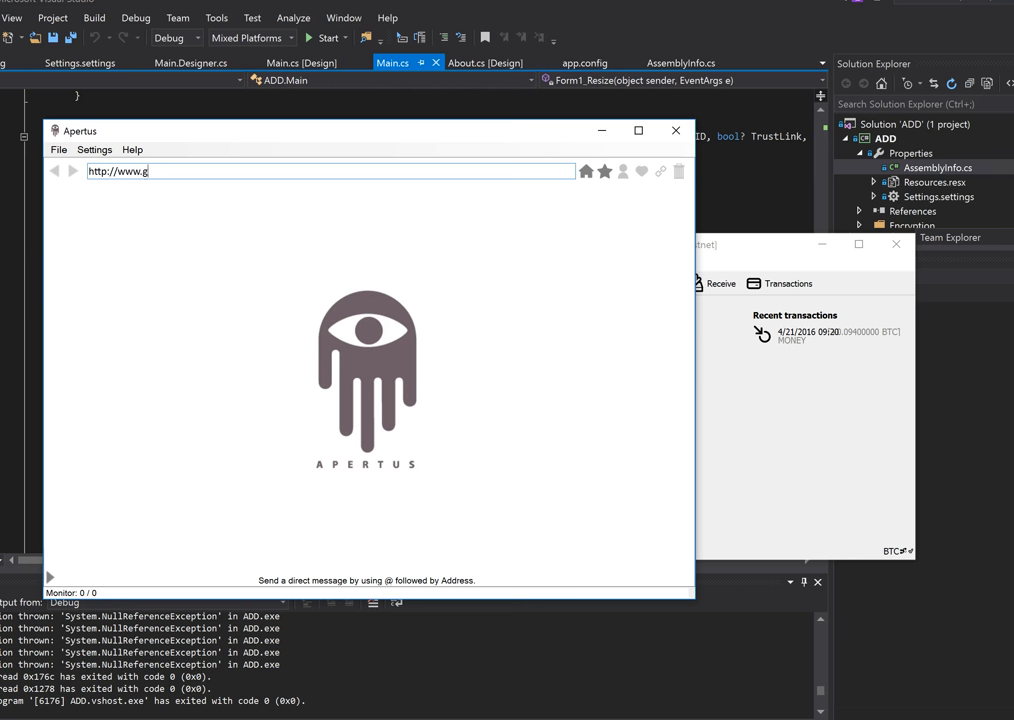
type("oogle.com/?gws_rd=ssl")
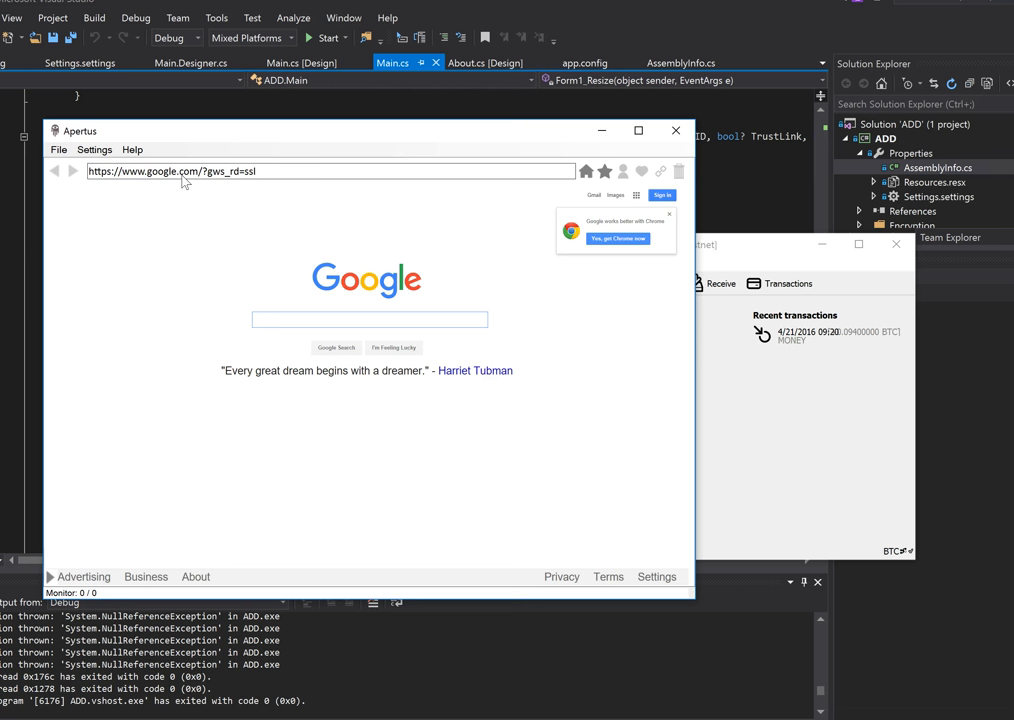
type("bit")
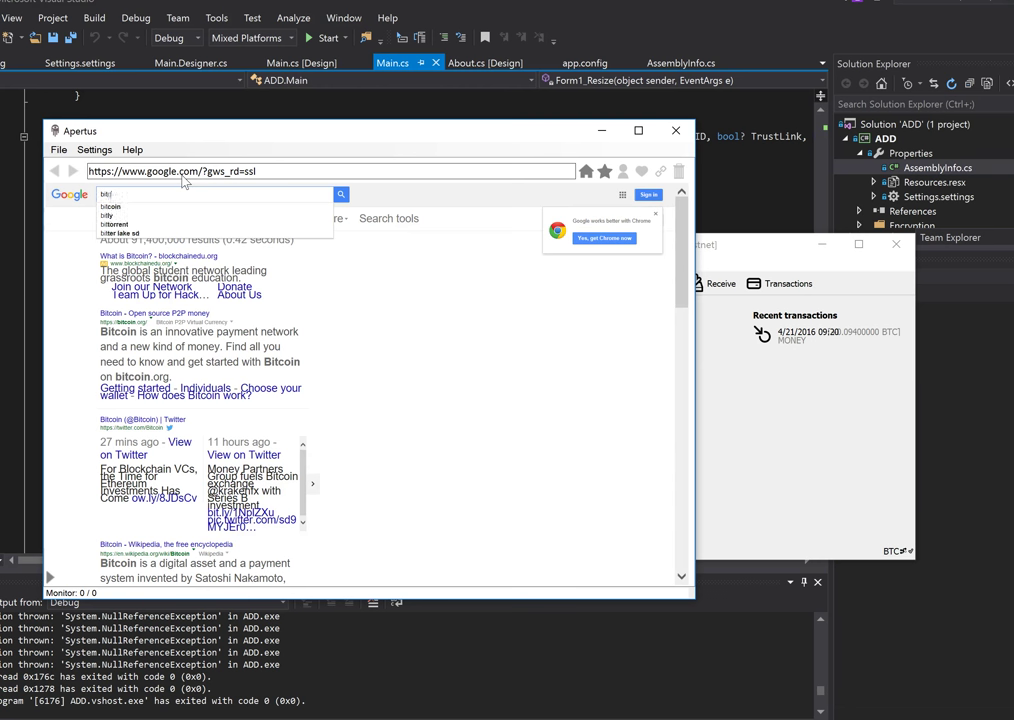
type("bitcoin testnet")
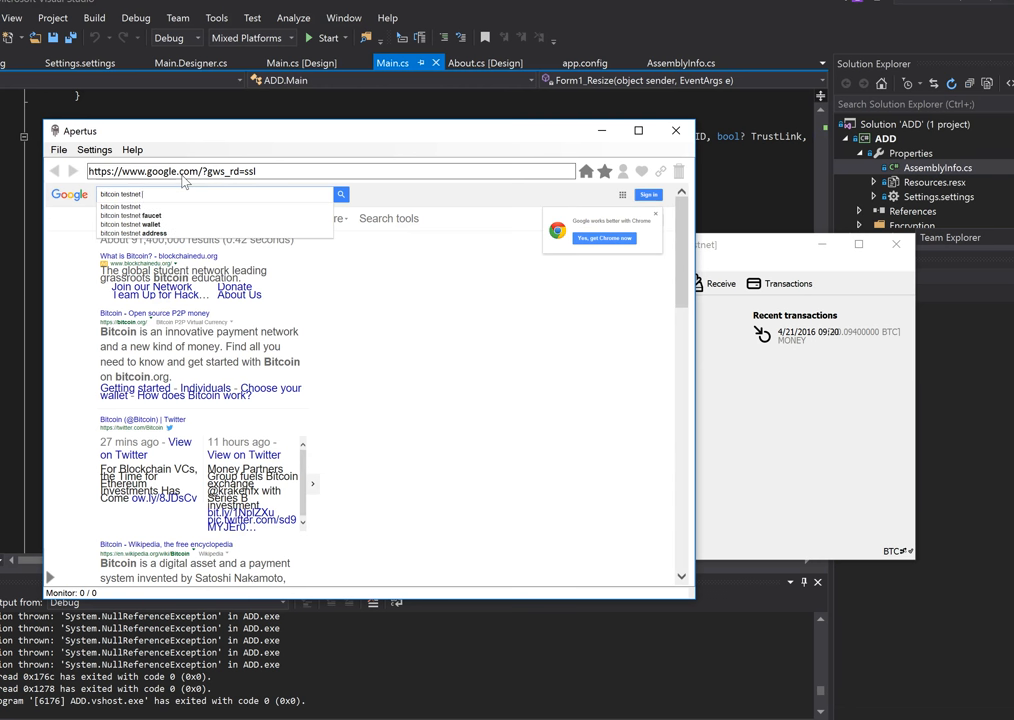
left_click(132, 216)
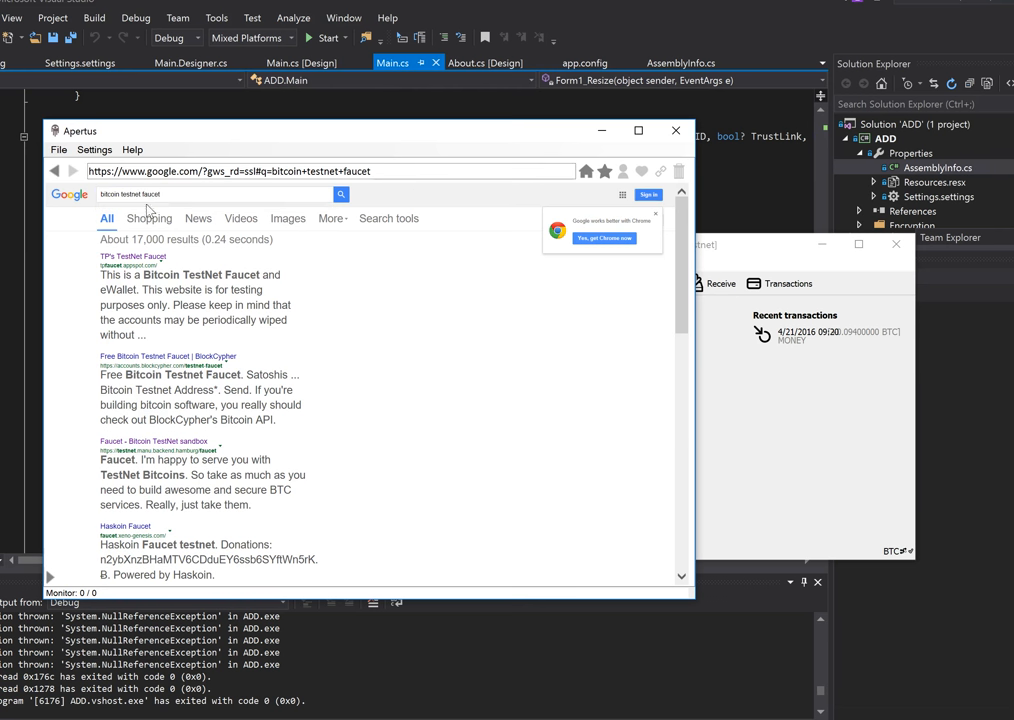
mouse_move(386, 308)
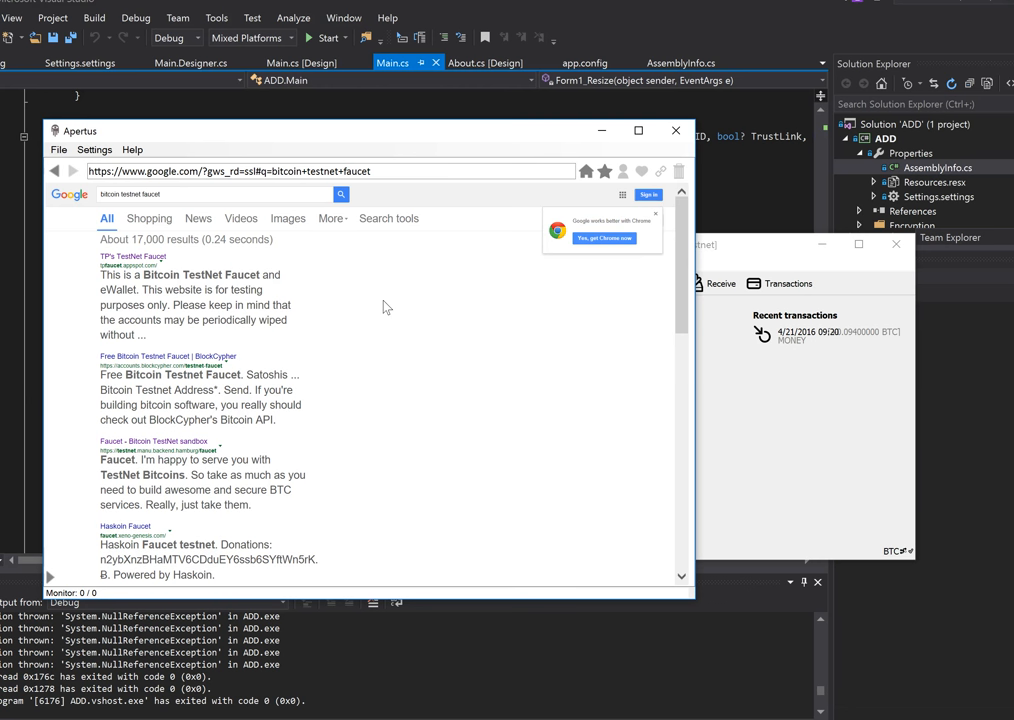
scroll("down", 3)
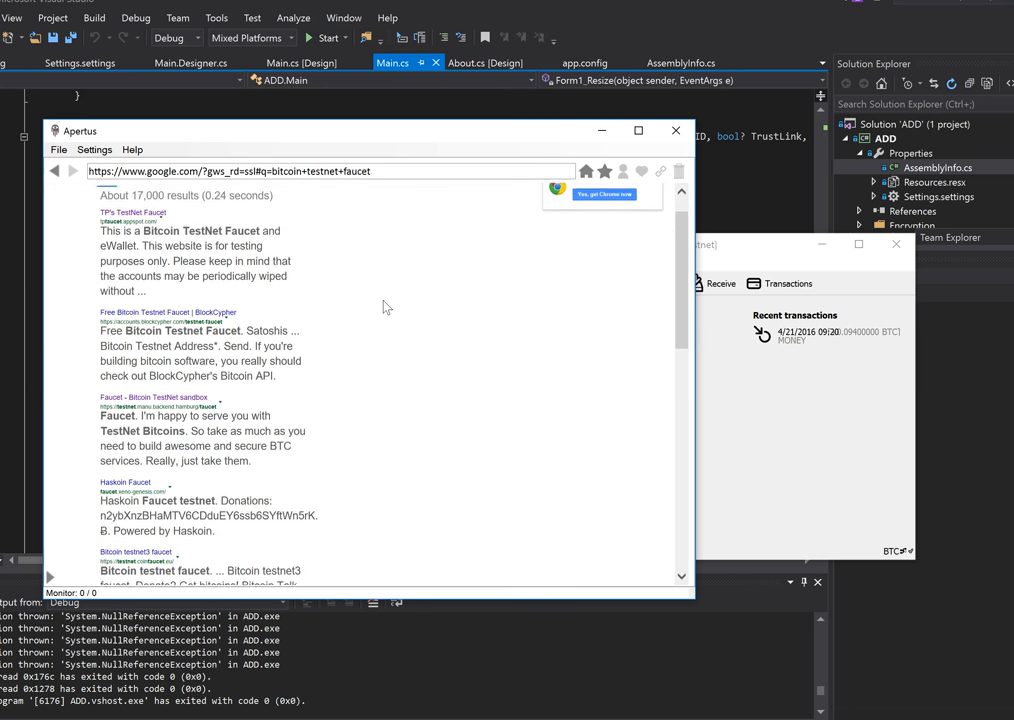
scroll("down", 3)
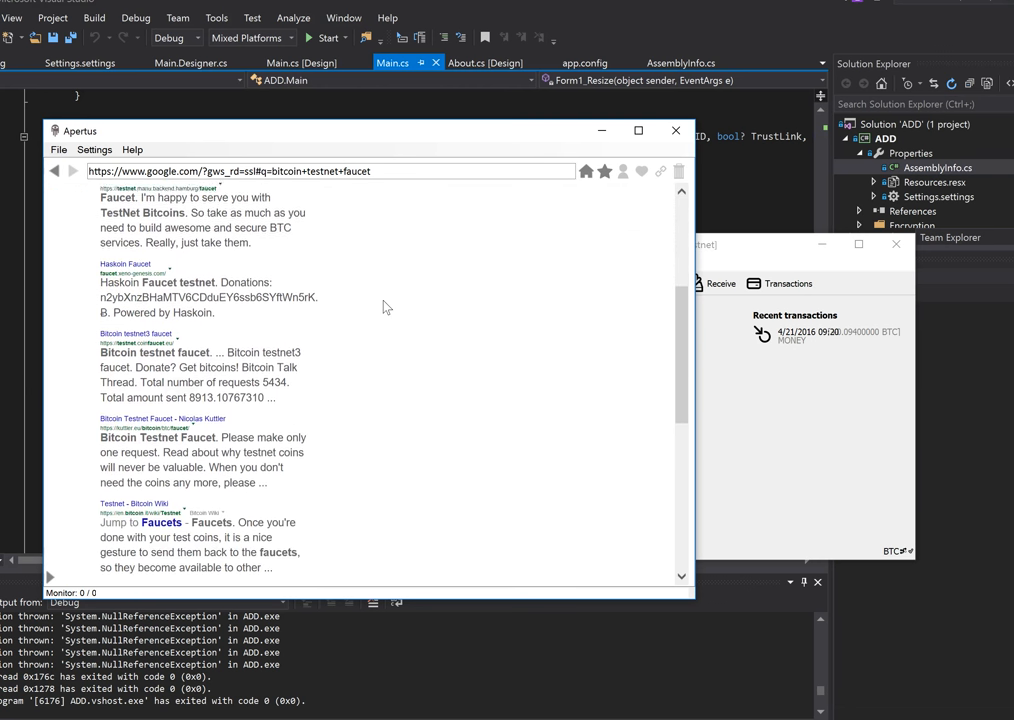
scroll("down", 3)
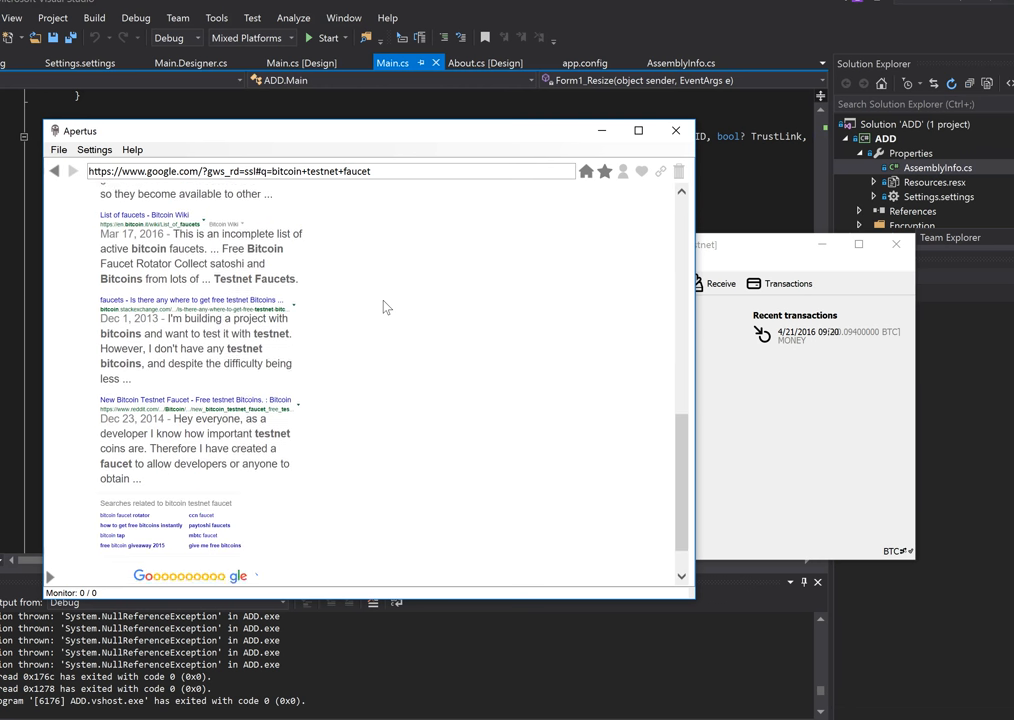
scroll("up", 3)
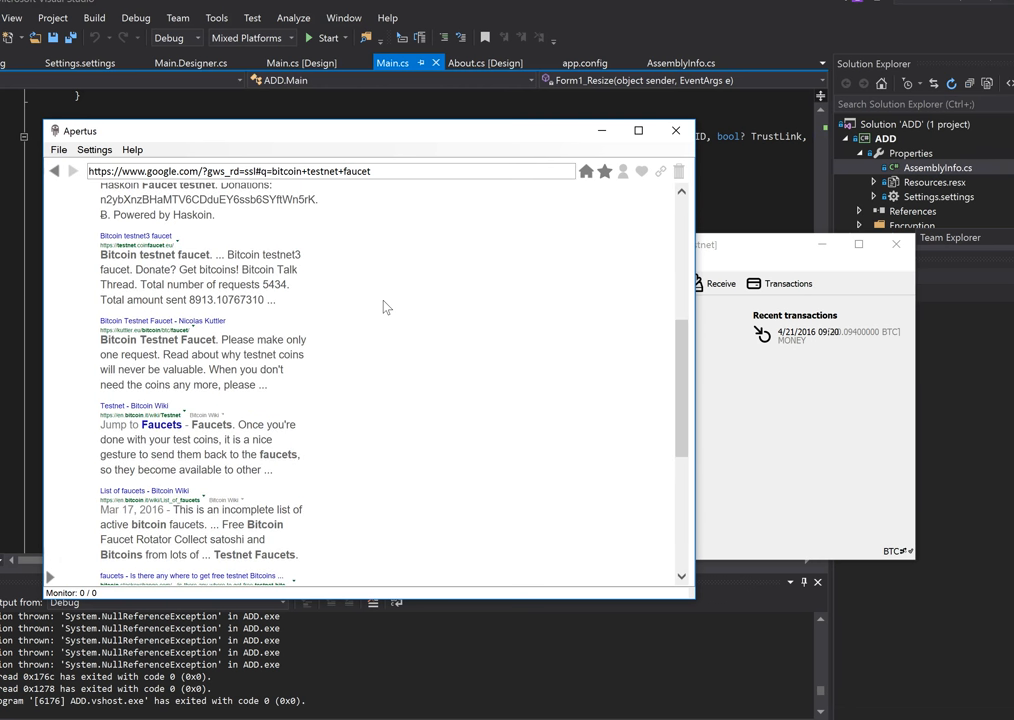
scroll("up", 3)
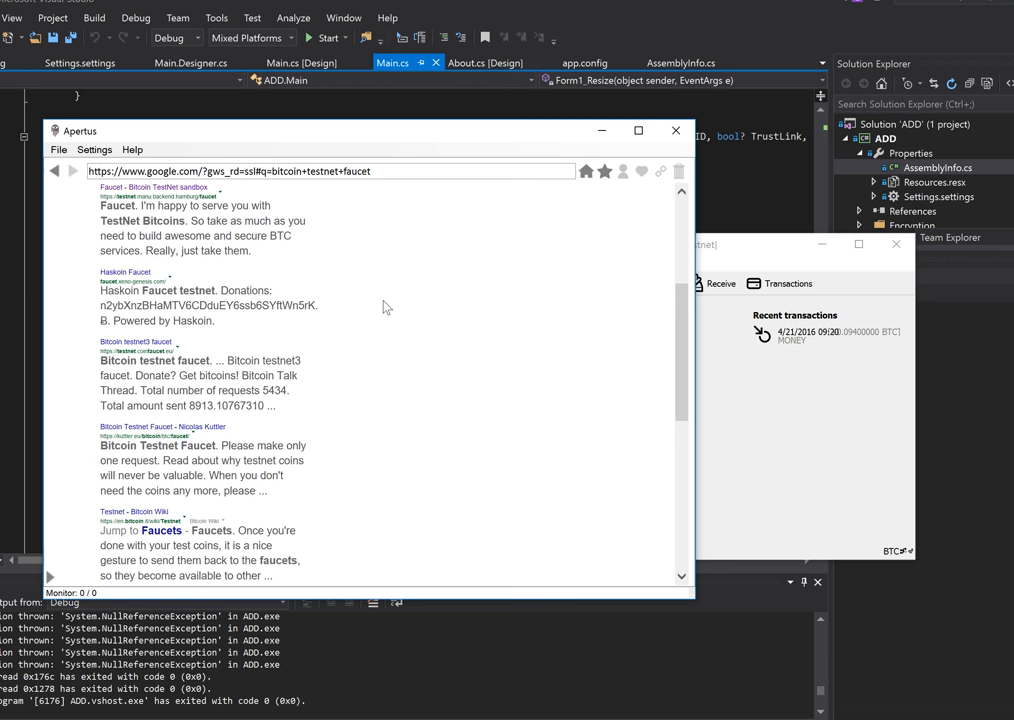
scroll("up", 3)
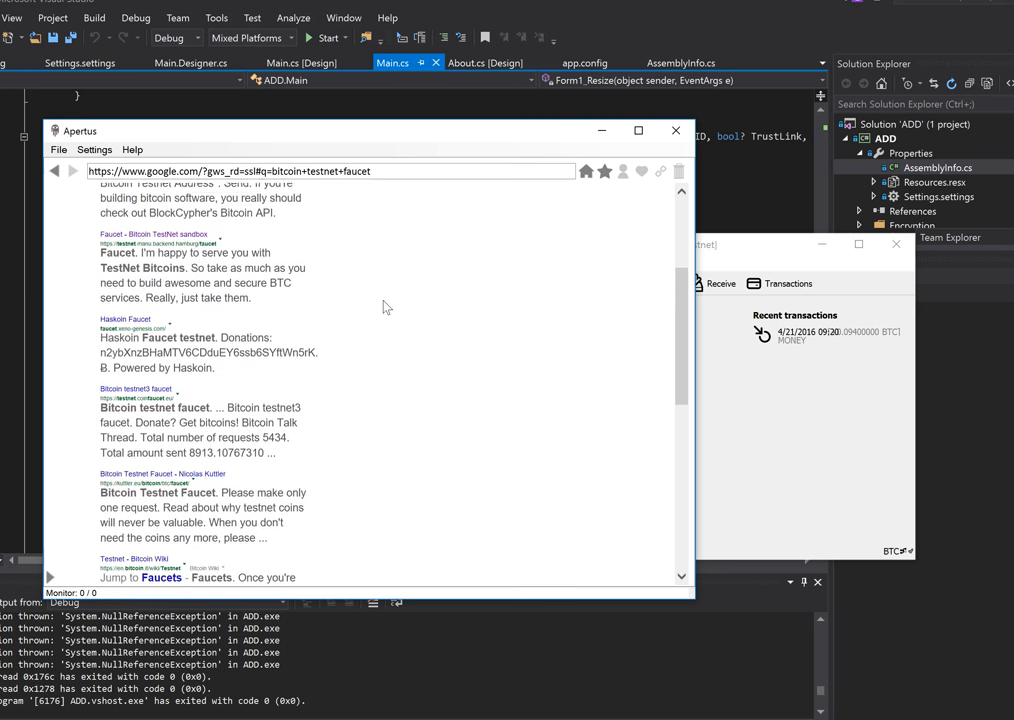
scroll("up", 3)
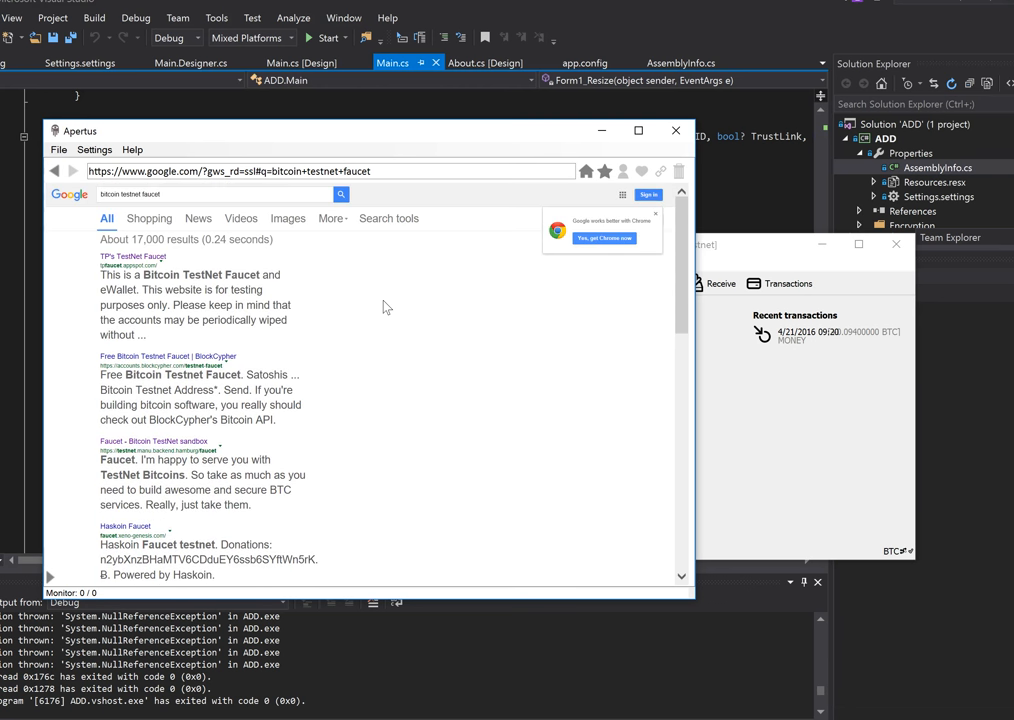
mouse_move(180, 448)
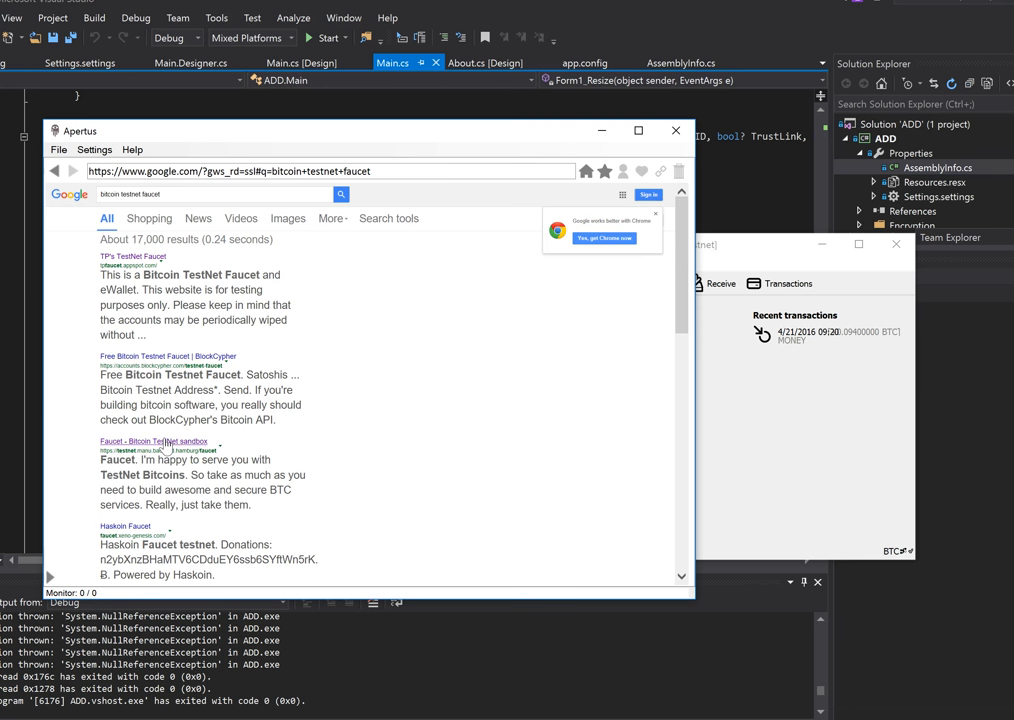
Open the testnet.manu.backend.hamburg faucet page from the search results
left_click(154, 442)
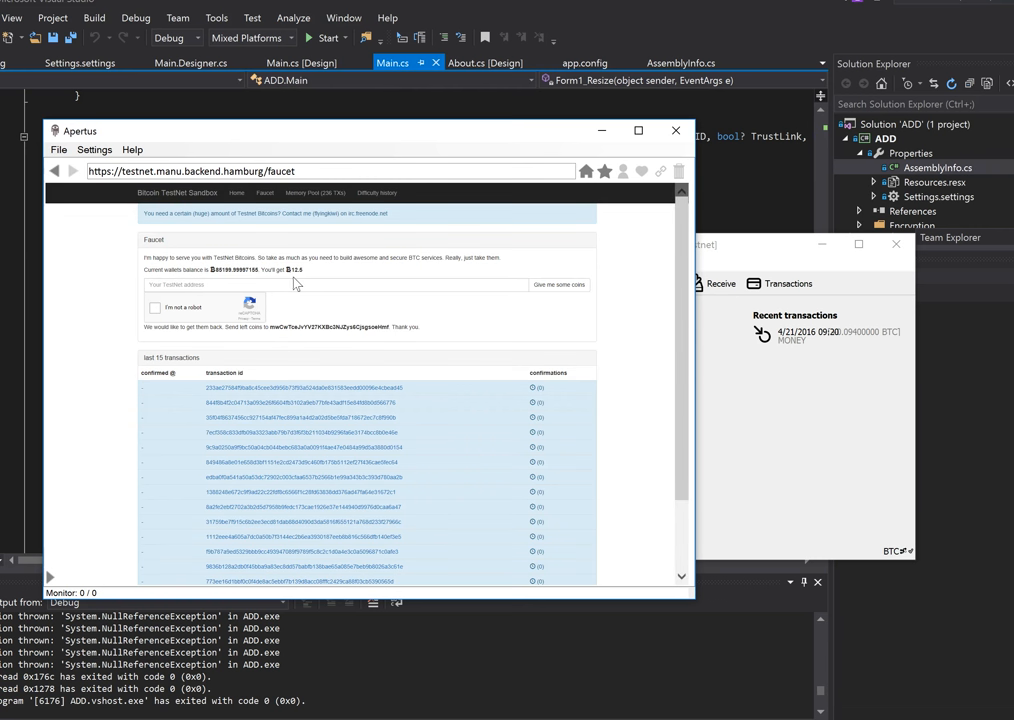
mouse_move(304, 276)
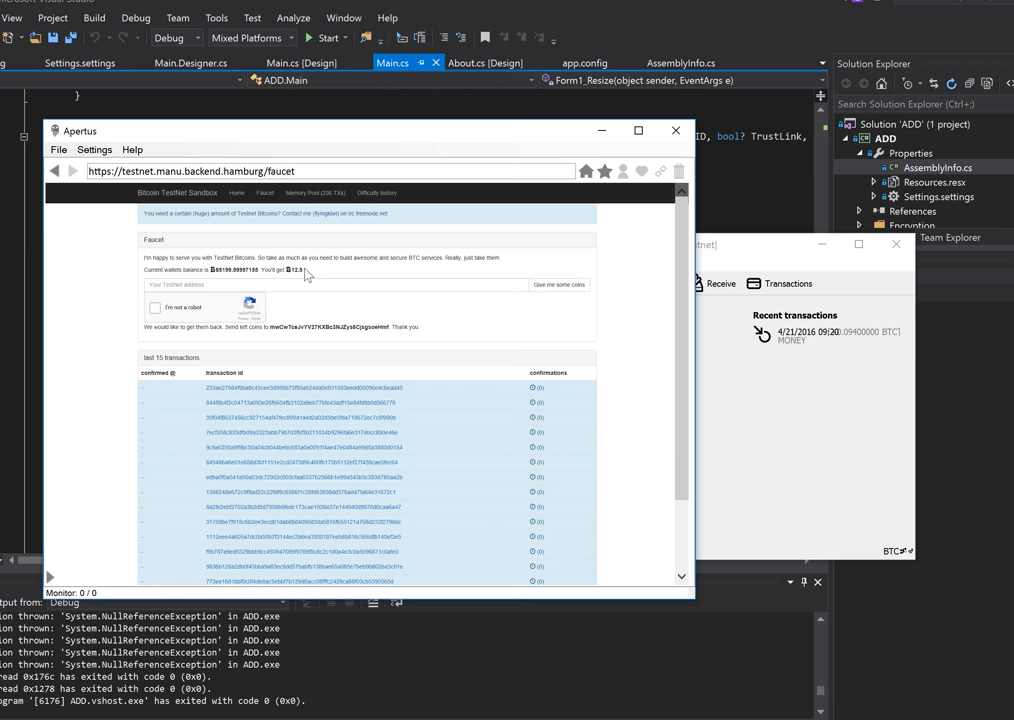
mouse_move(348, 284)
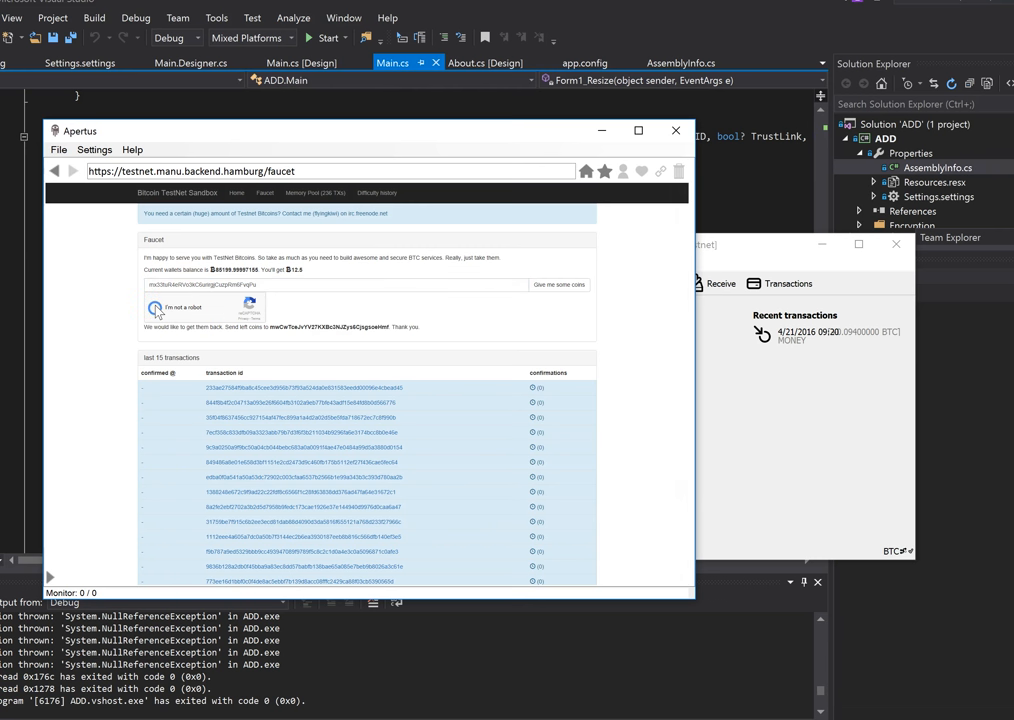
Pass the reCAPTCHA pancake challenge and request testnet coins via 'Give me some coins'
left_click(156, 308)
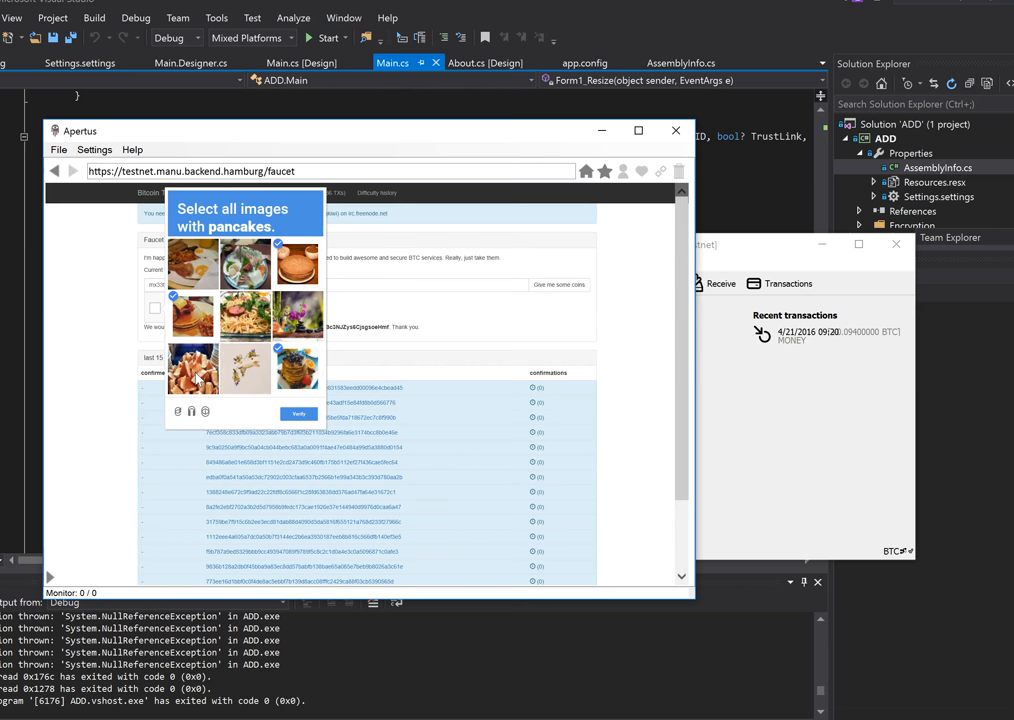
left_click(298, 412)
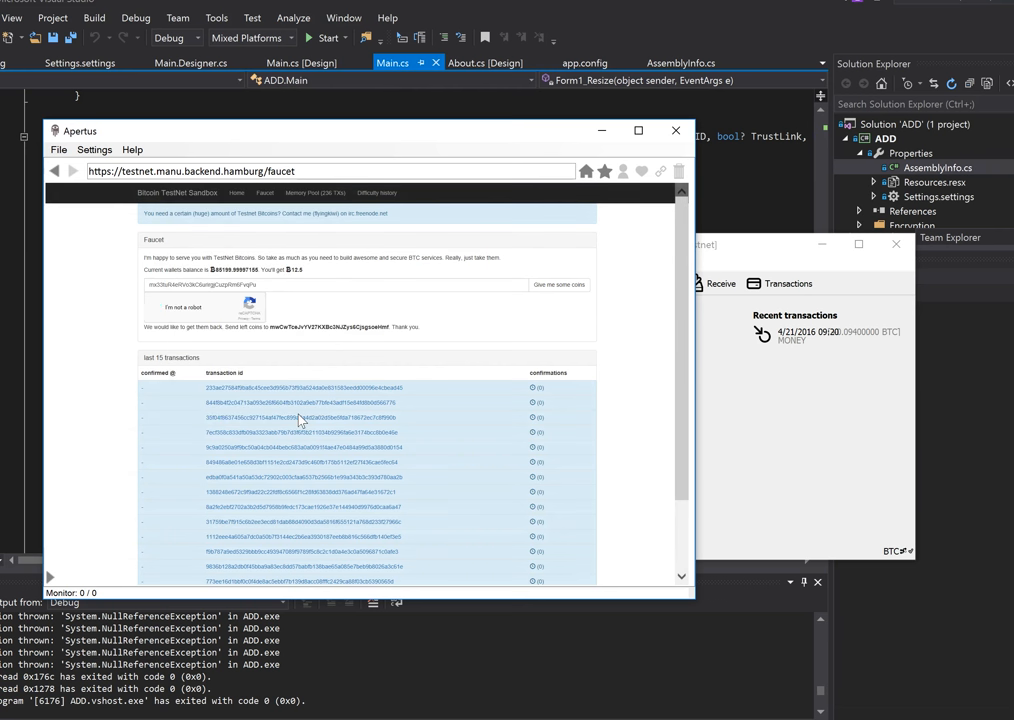
left_click(156, 308)
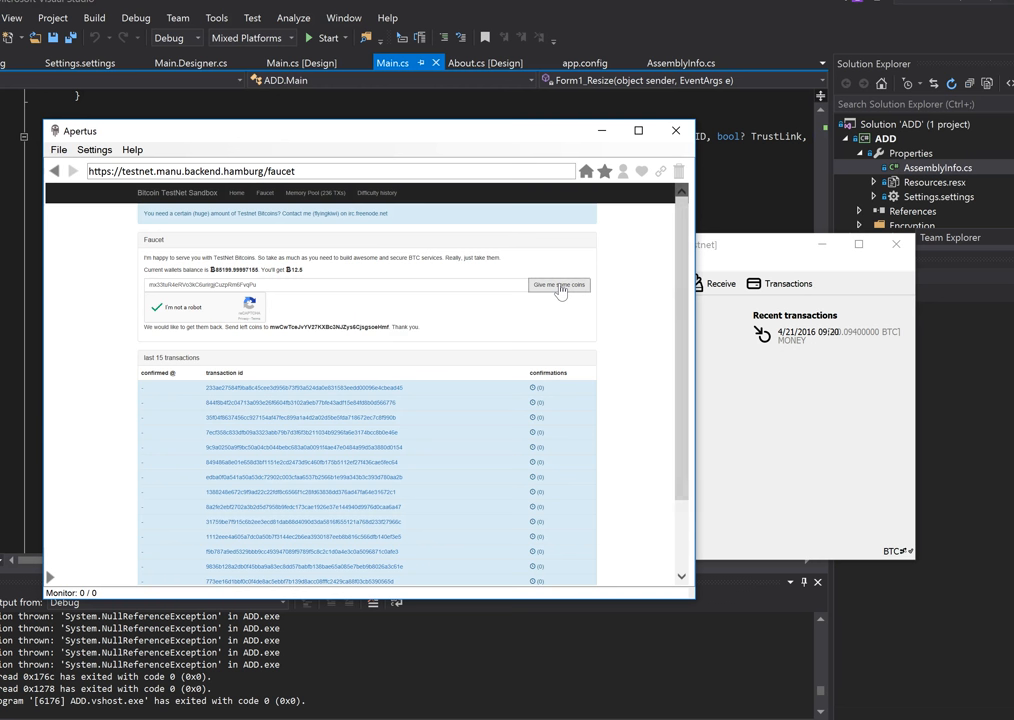
left_click(560, 284)
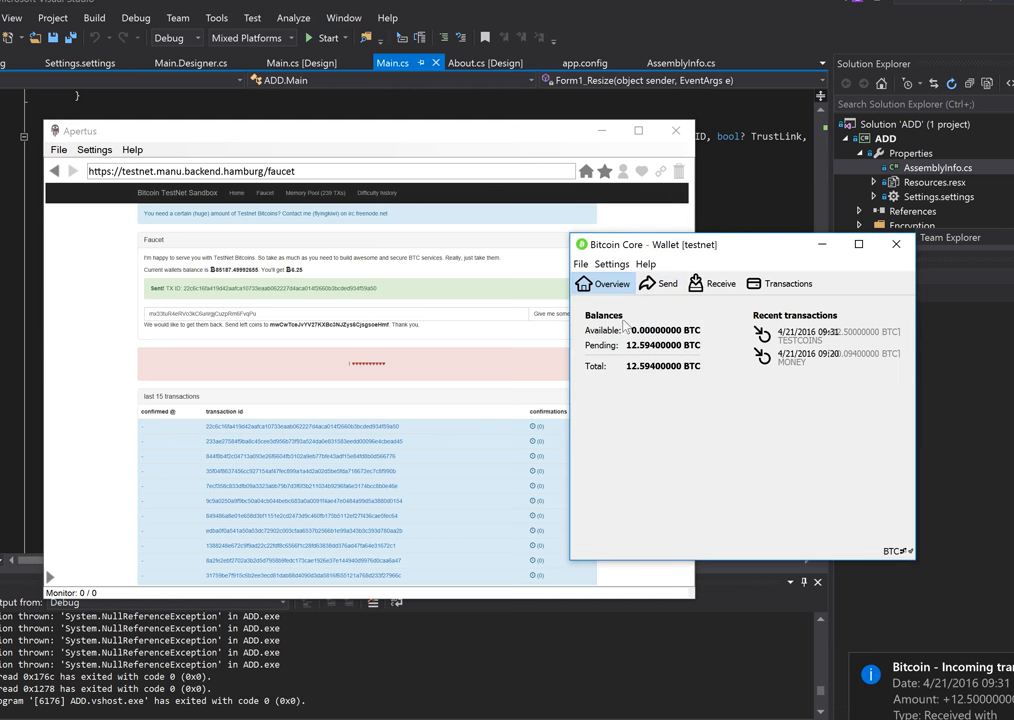
mouse_move(608, 350)
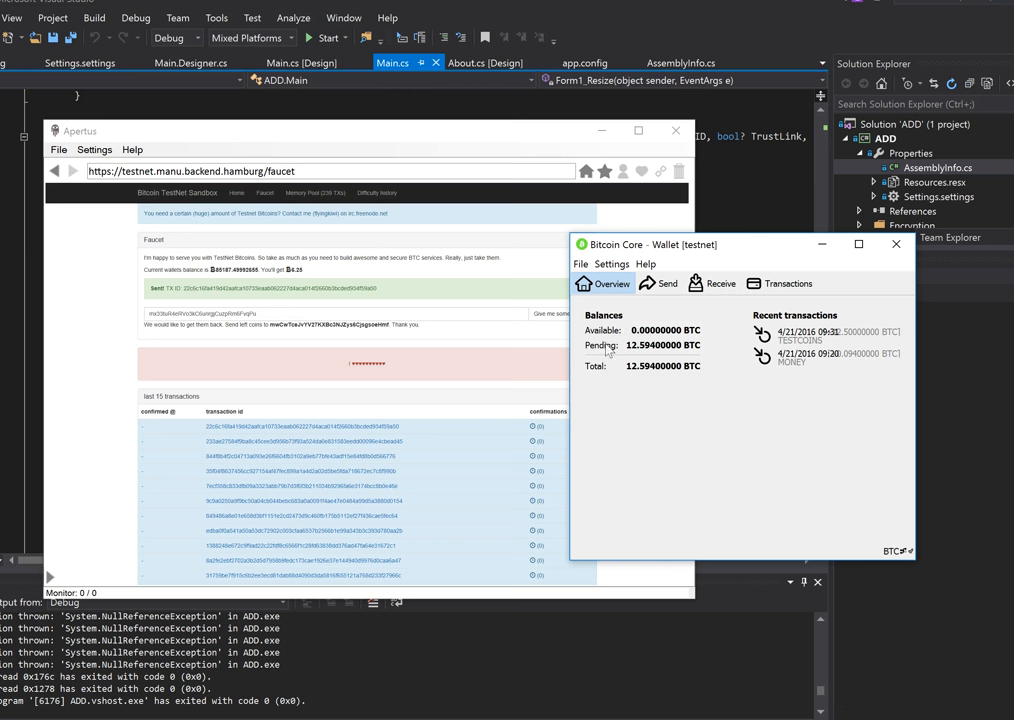
mouse_move(630, 344)
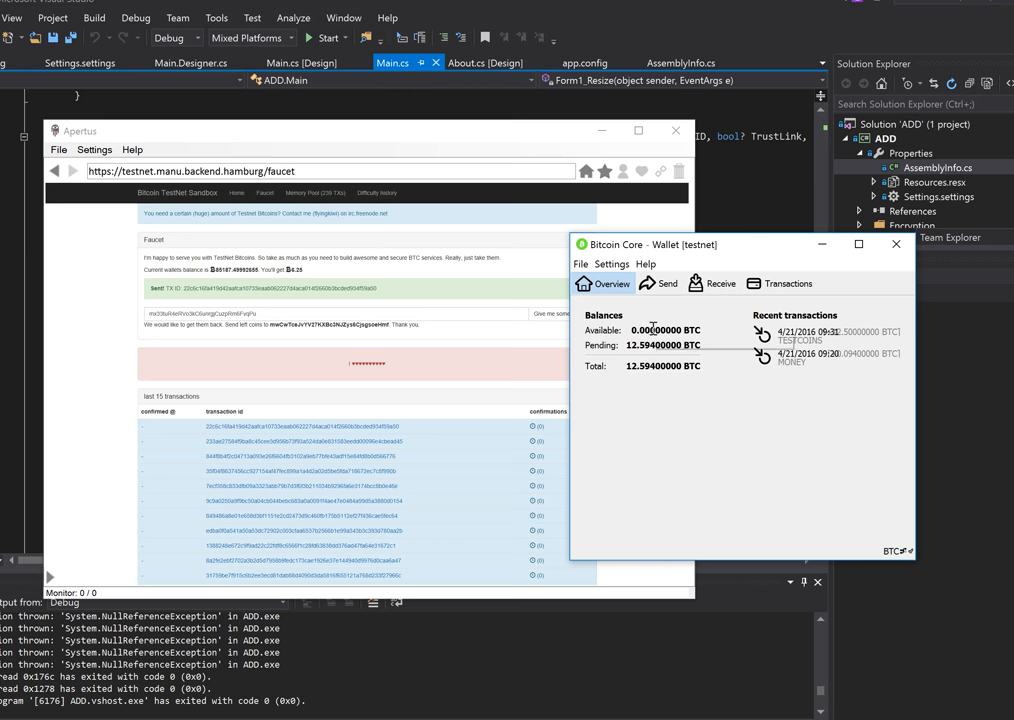
mouse_move(666, 330)
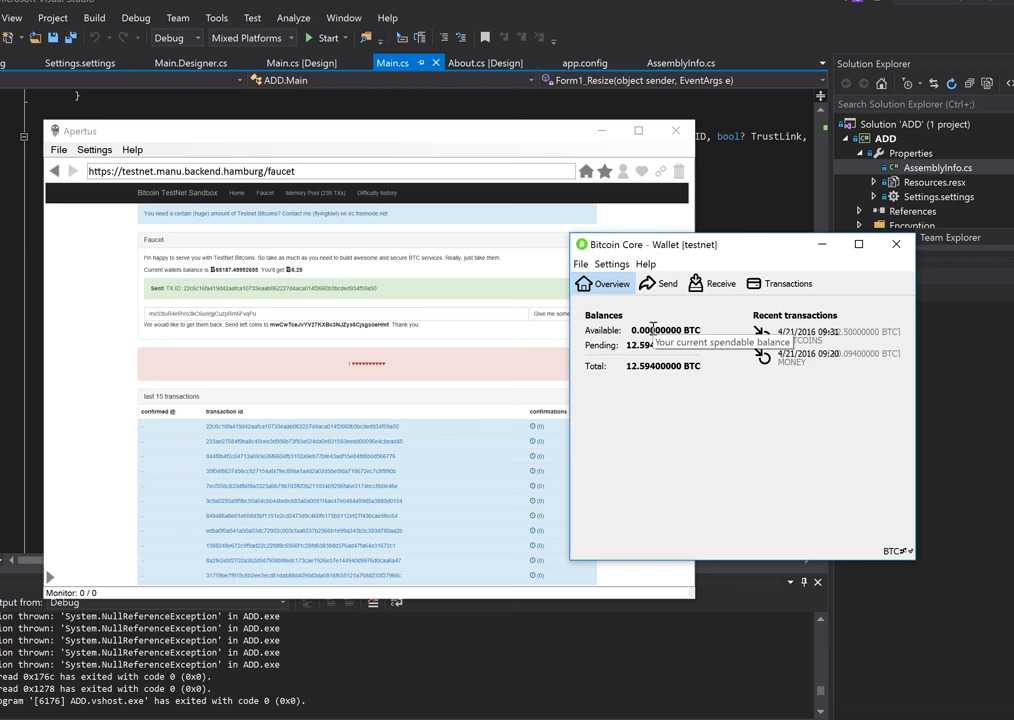